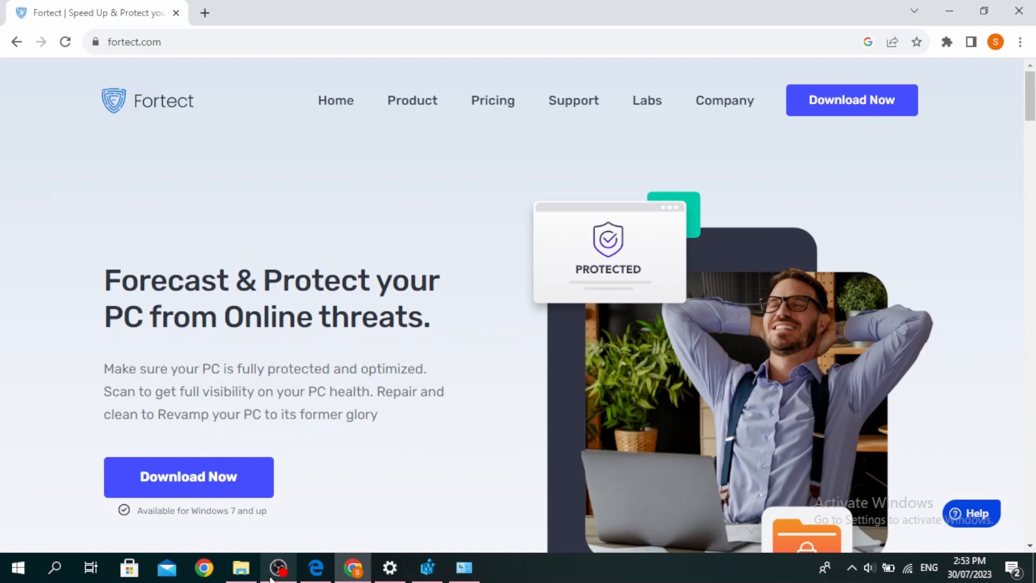
pyautogui.moveTo(149, 259)
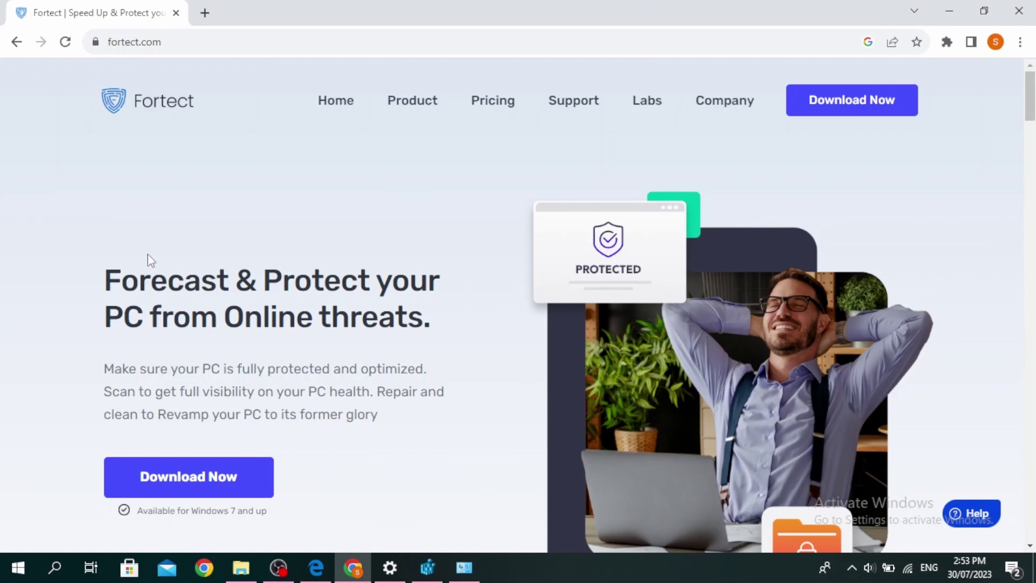
# Scroll fortect.com past Clean Up and Repair & Replace to 'How does the Fortect PC Analysis work?'.
pyautogui.scroll(-3)
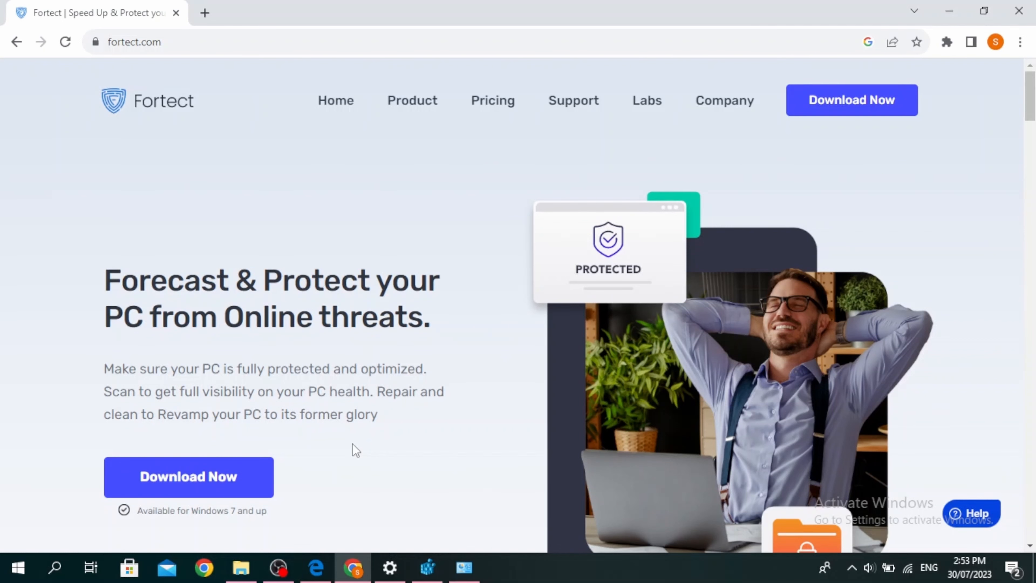
pyautogui.scroll(-3)
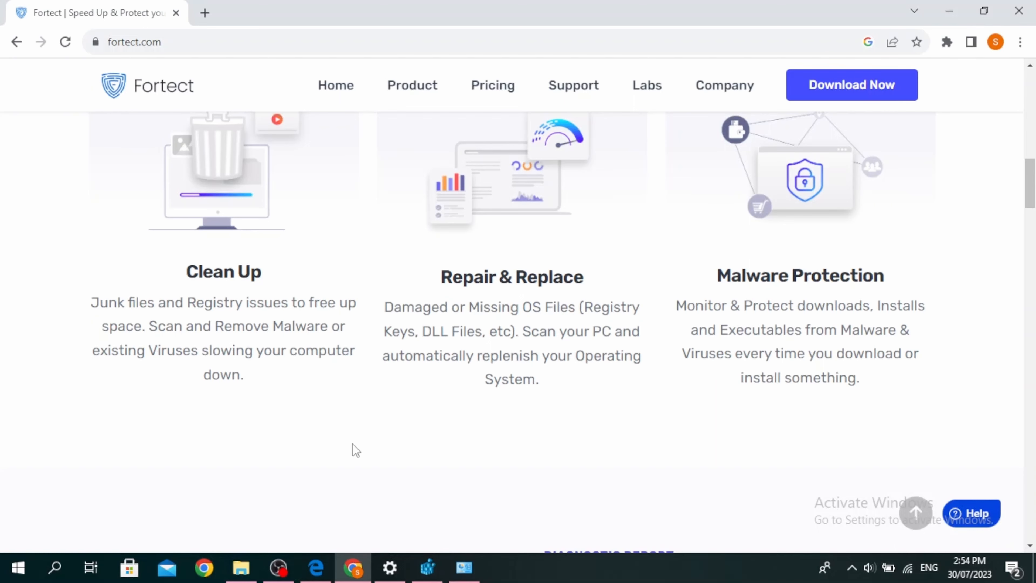
pyautogui.scroll(-3)
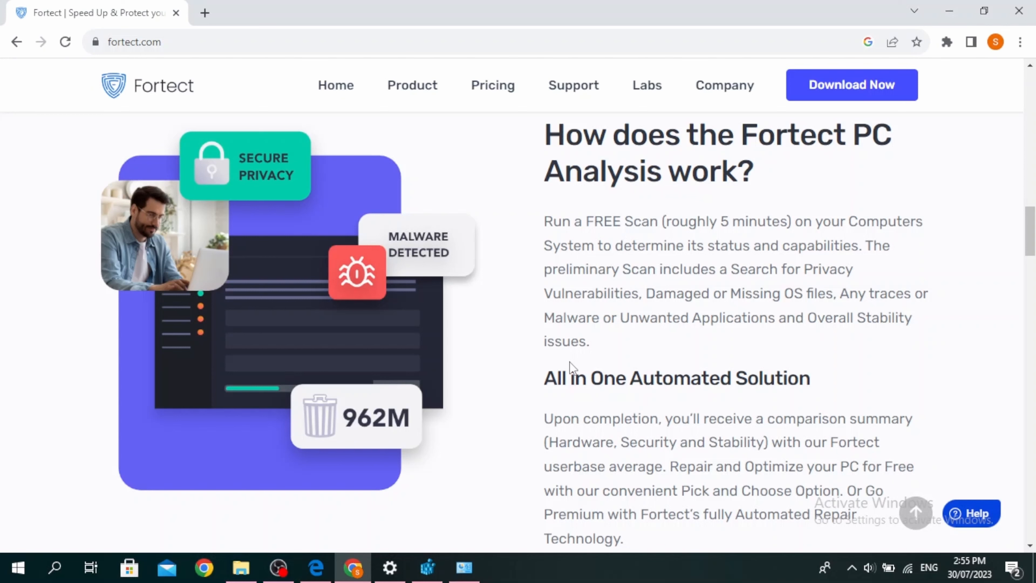
# Scroll further to the feature grid with Malware Removal, Junk Files Removal and Browser Cleanup.
pyautogui.scroll(-3)
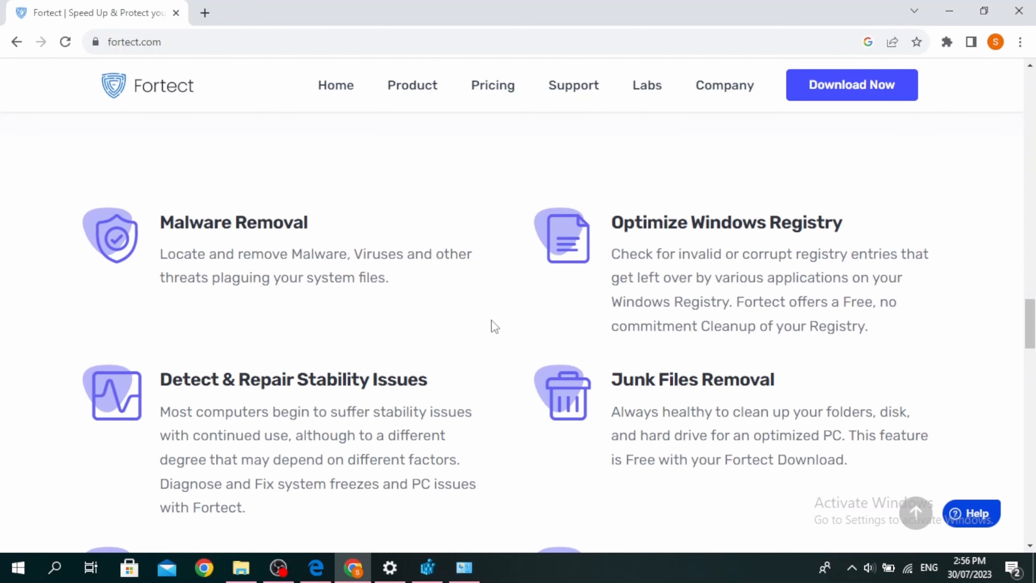
pyautogui.scroll(-3)
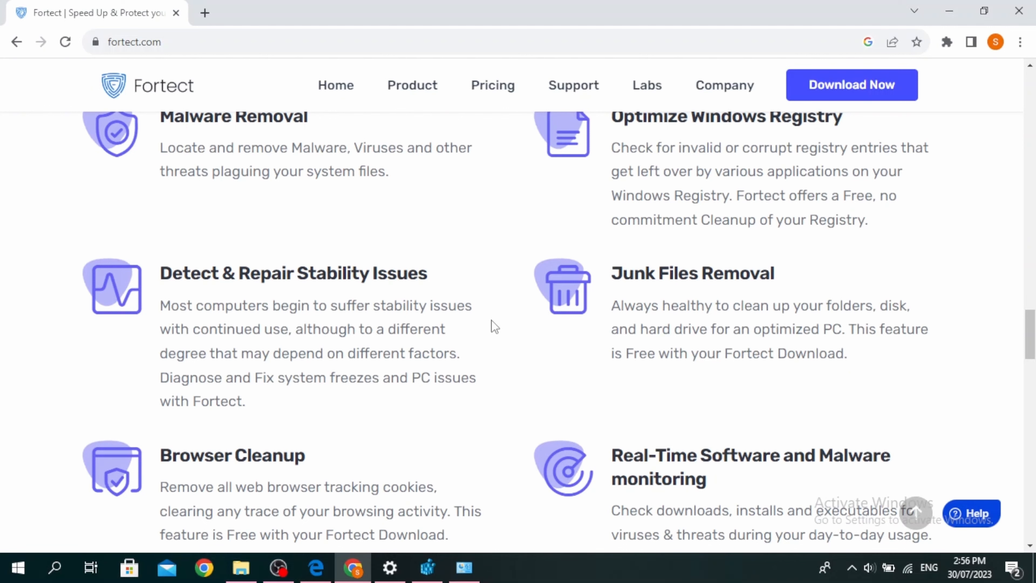
pyautogui.scroll(-3)
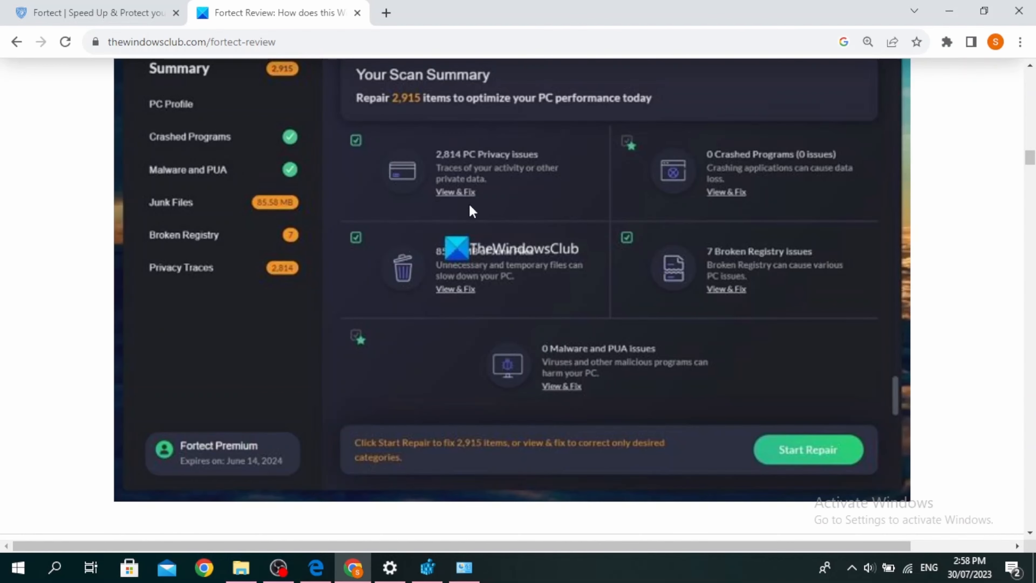
pyautogui.moveTo(705, 382)
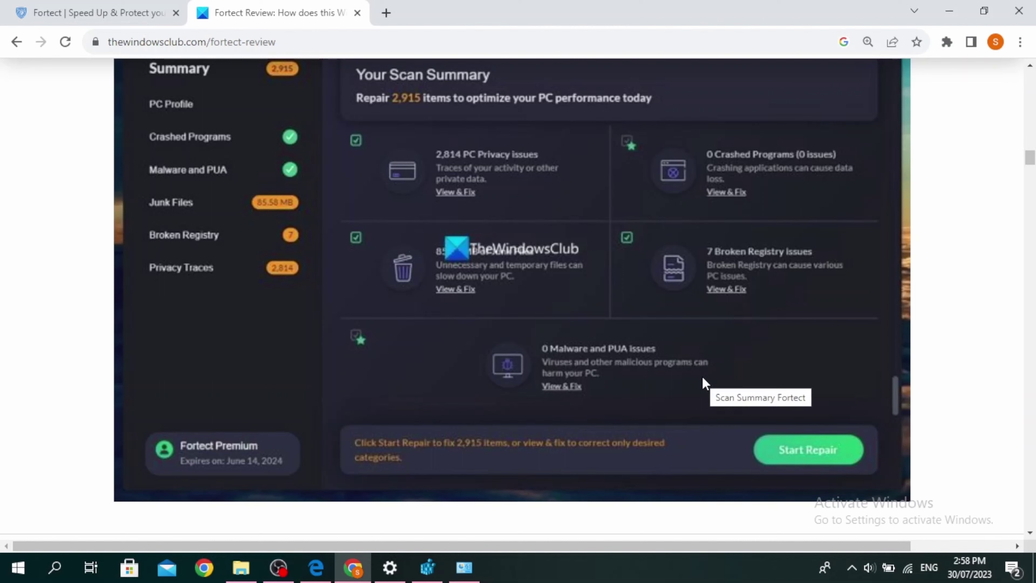
pyautogui.moveTo(808, 458)
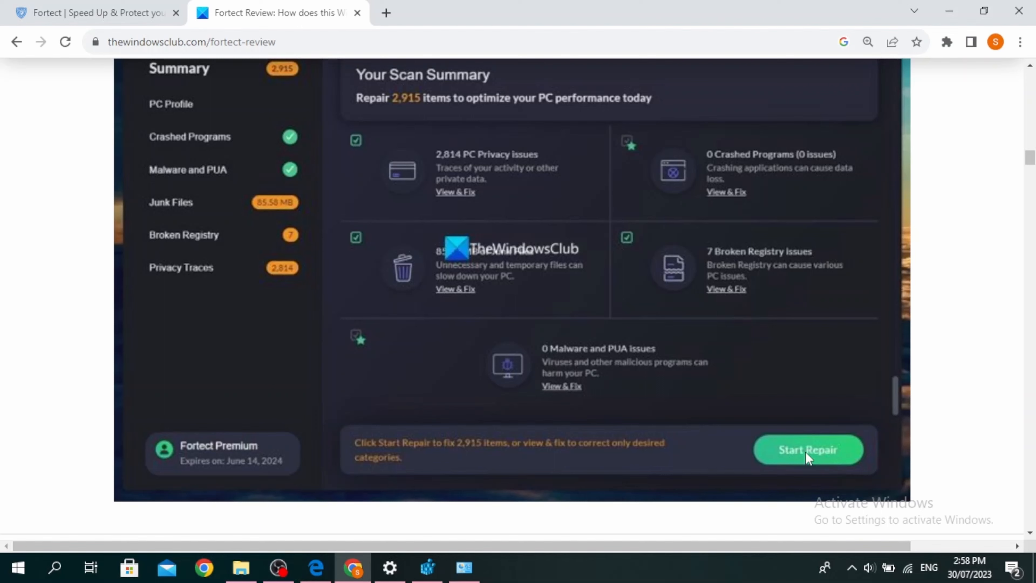
pyautogui.moveTo(808, 418)
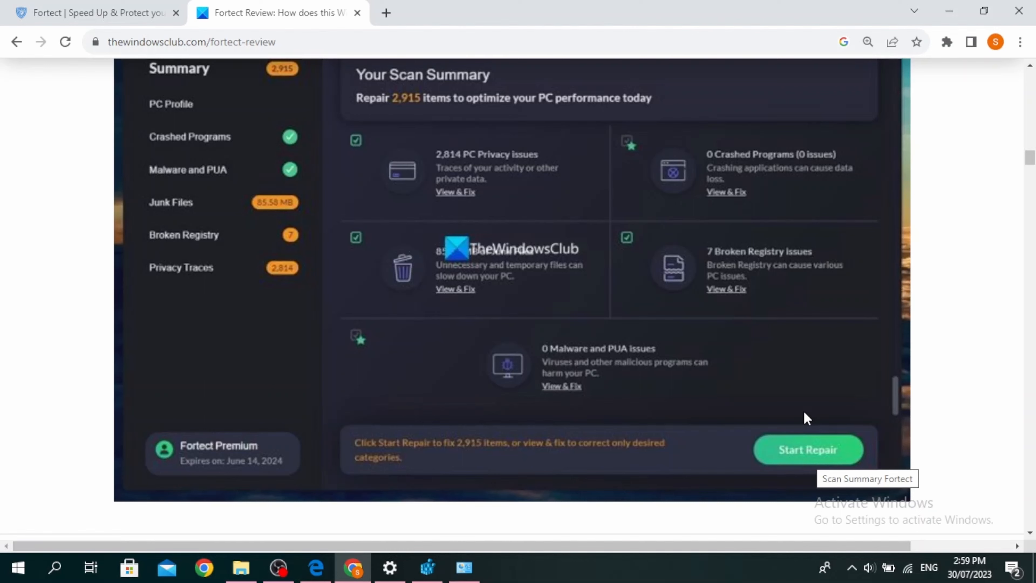
# Show the TheWindowsClub review's Your Scan Summary screenshot listing 2,915 items to repair.
pyautogui.click(807, 449)
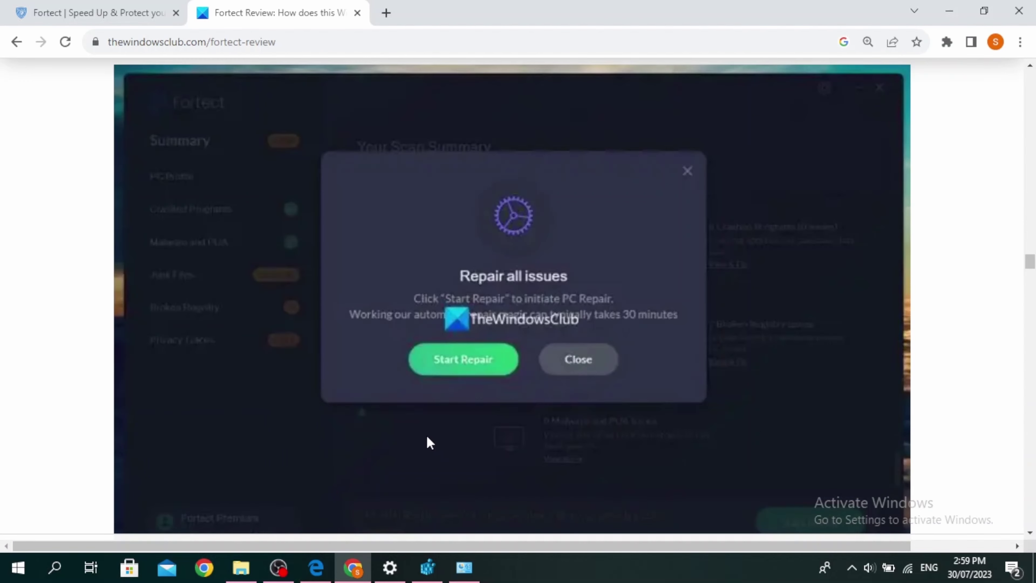
pyautogui.moveTo(479, 363)
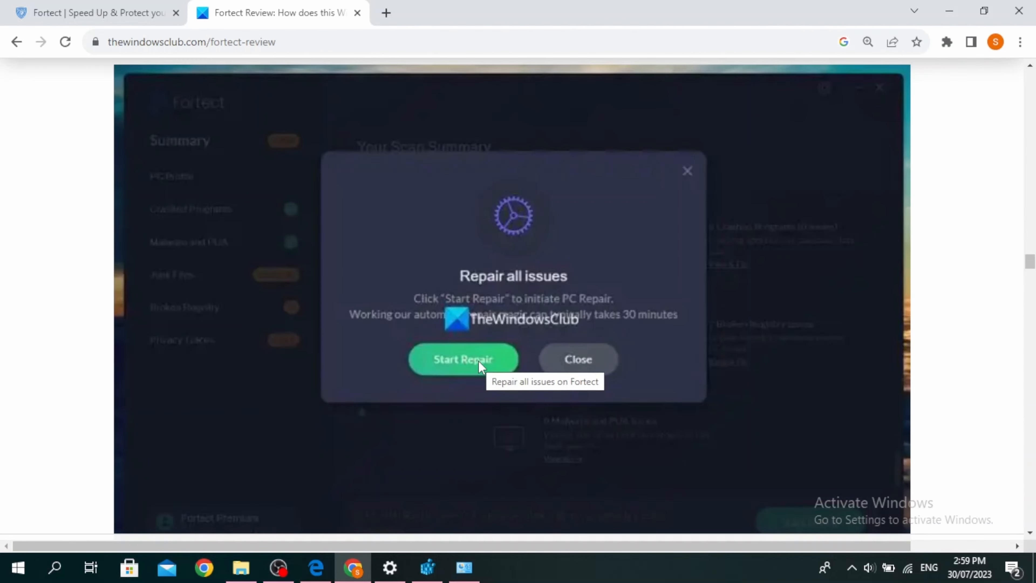
pyautogui.moveTo(739, 327)
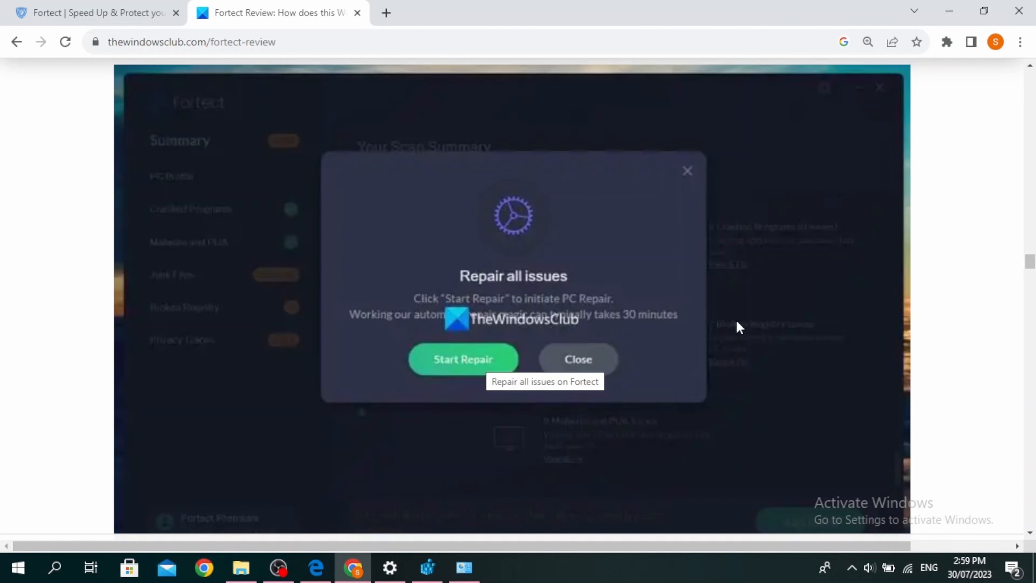
# Scroll past the Repair all issues and repair results screenshots to the one-, three- and five-PC pricing list.
pyautogui.click(463, 359)
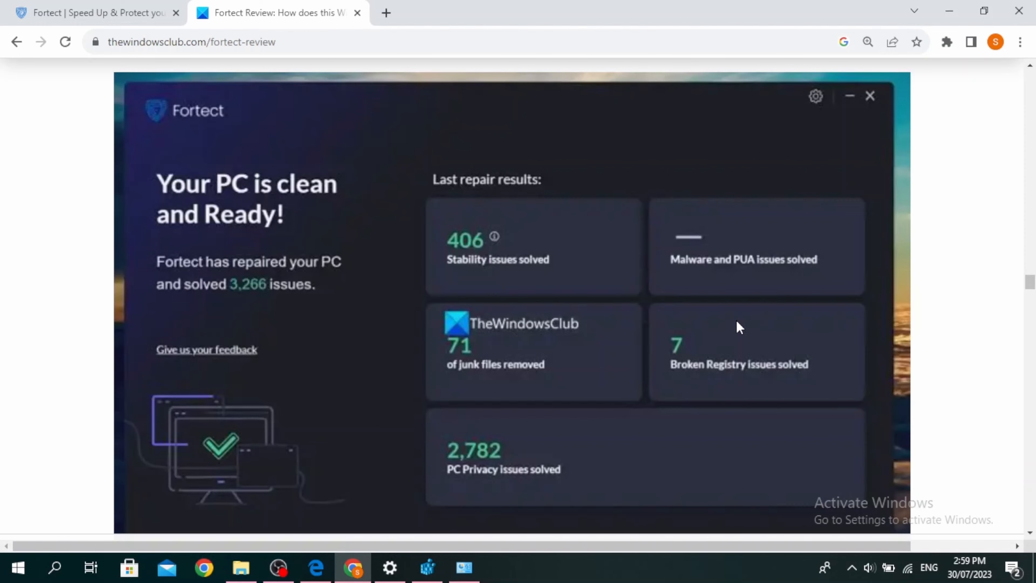
pyautogui.scroll(-3)
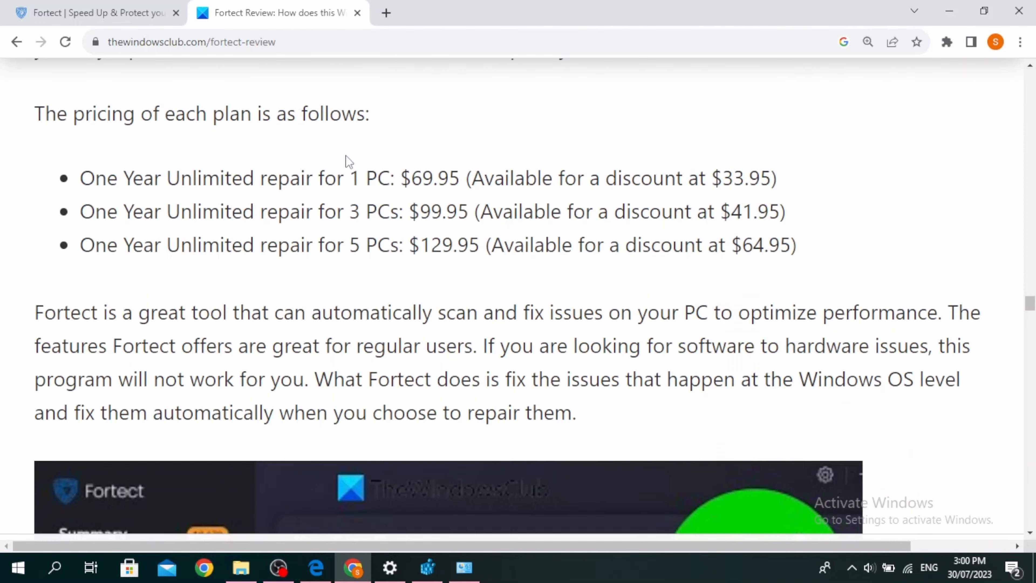
pyautogui.moveTo(581, 233)
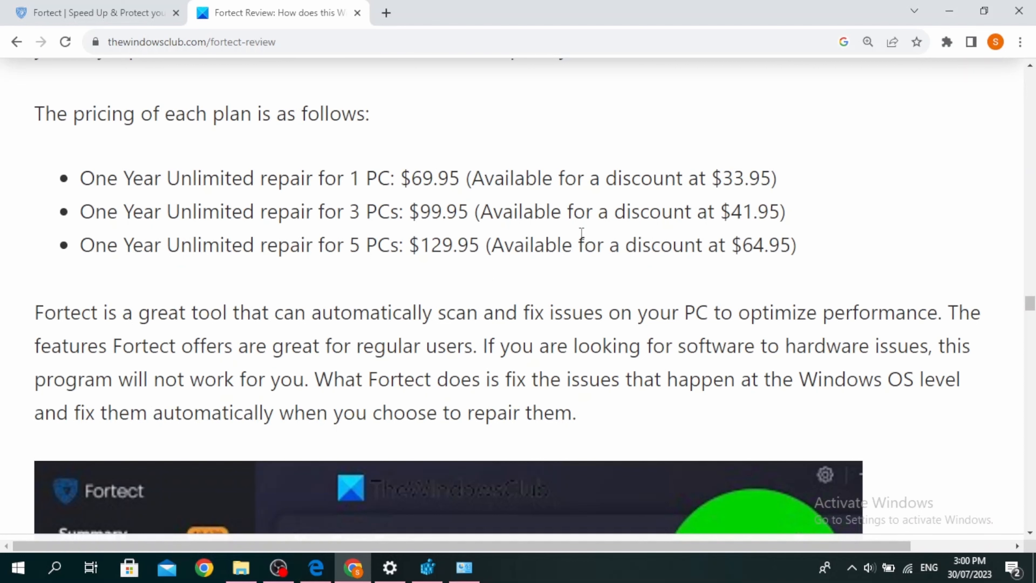